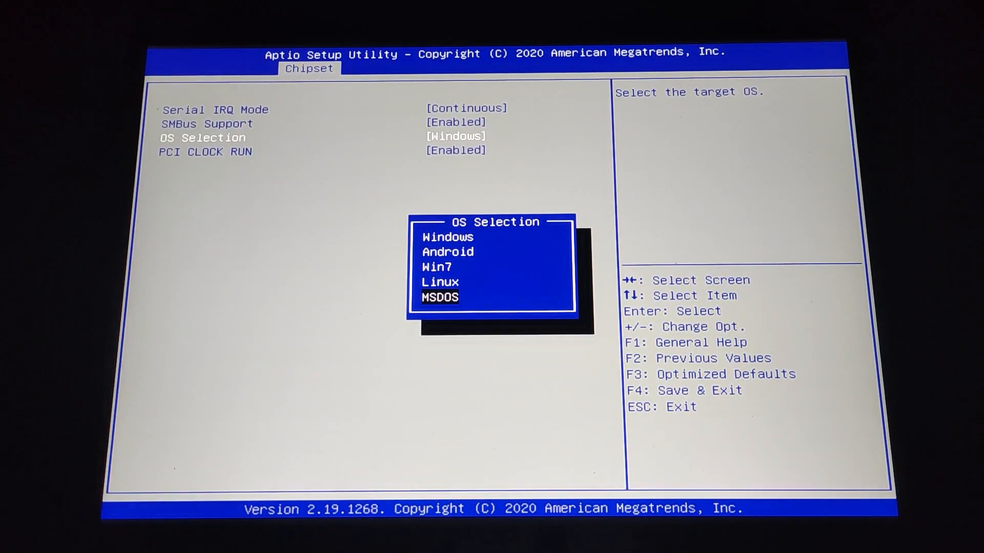
- Browse the OS Selection choices and leave the target OS at Windows
key(up)
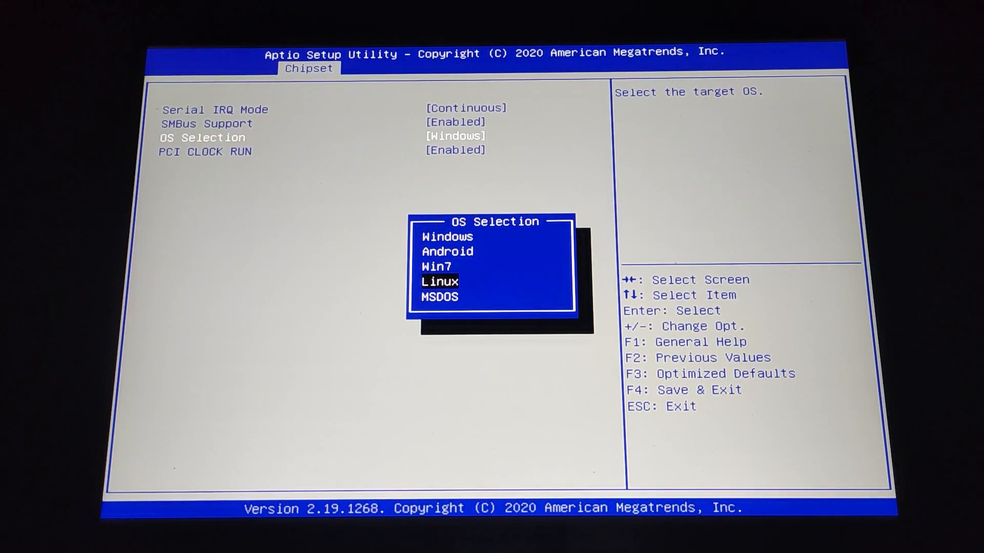
key(Up)
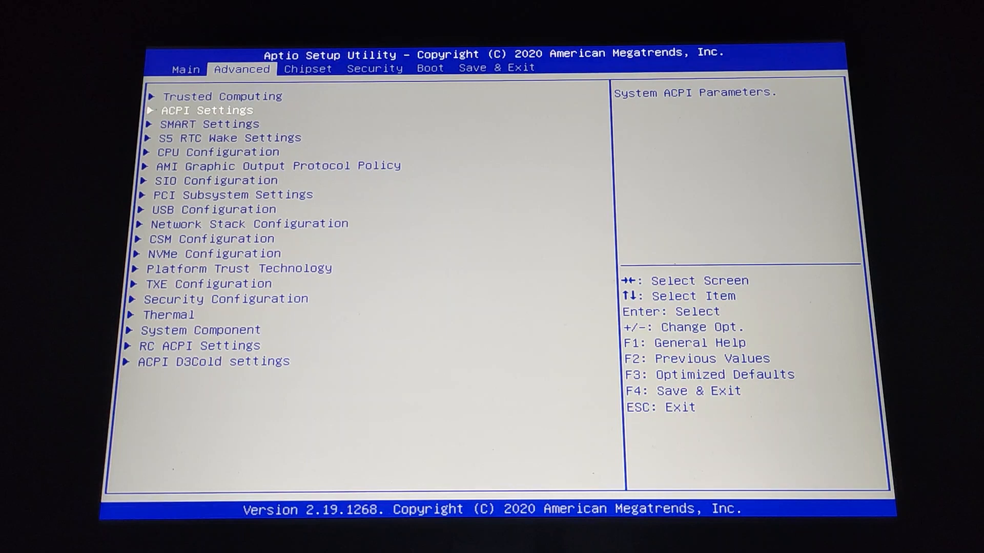
click(374, 68)
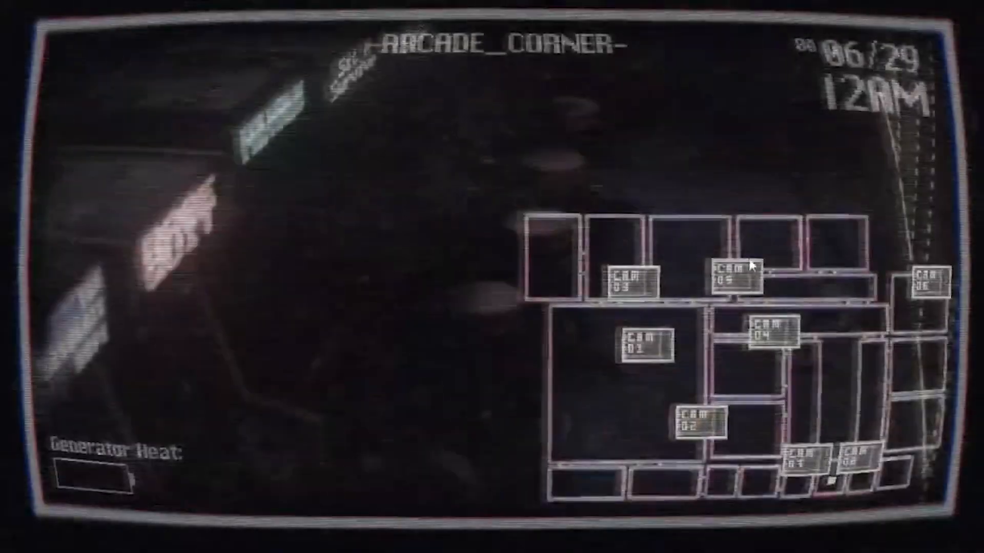
- Switch the security camera feed to CAM 01, the Dining Area
click(643, 340)
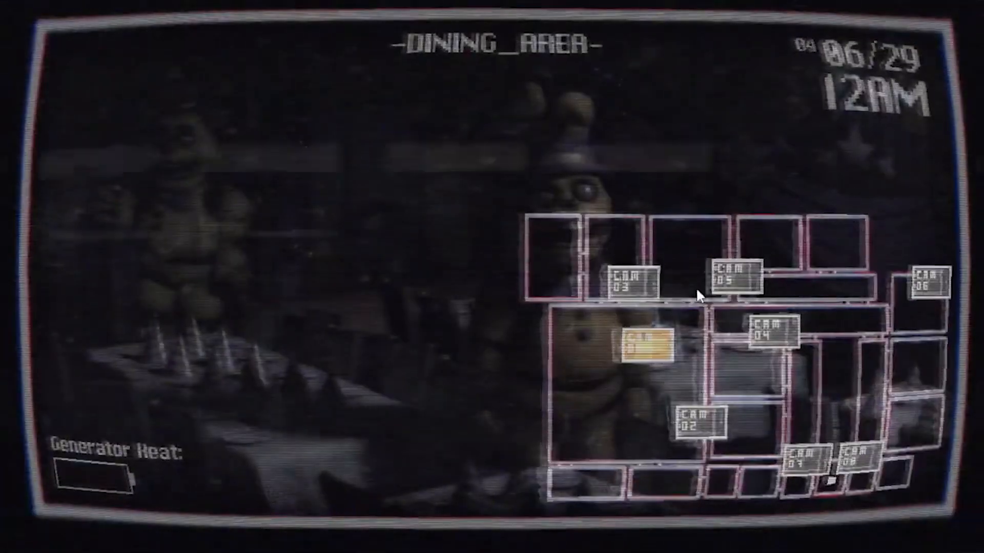
click(734, 275)
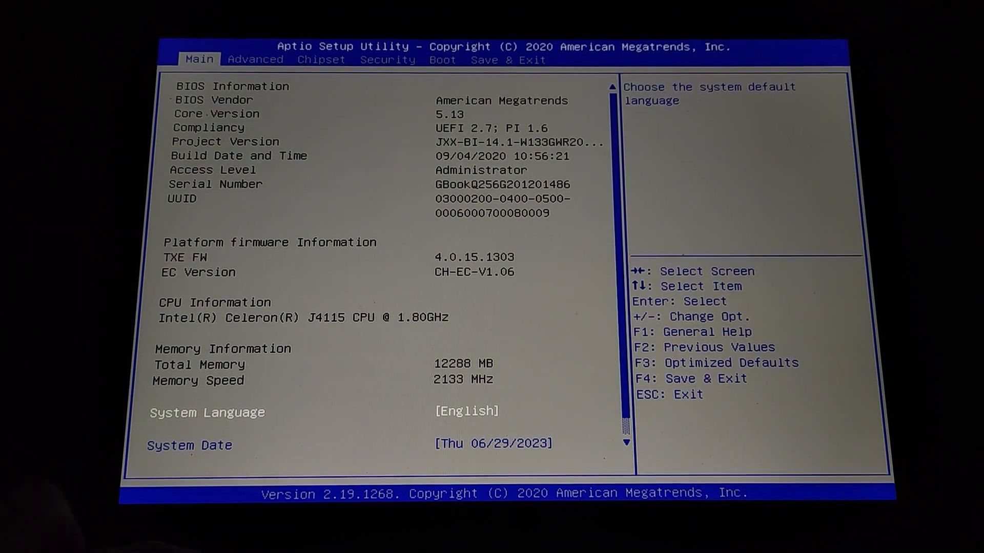
- Load Optimized Defaults via F3 and confirm Yes, then move to the Advanced categories
key(F3)
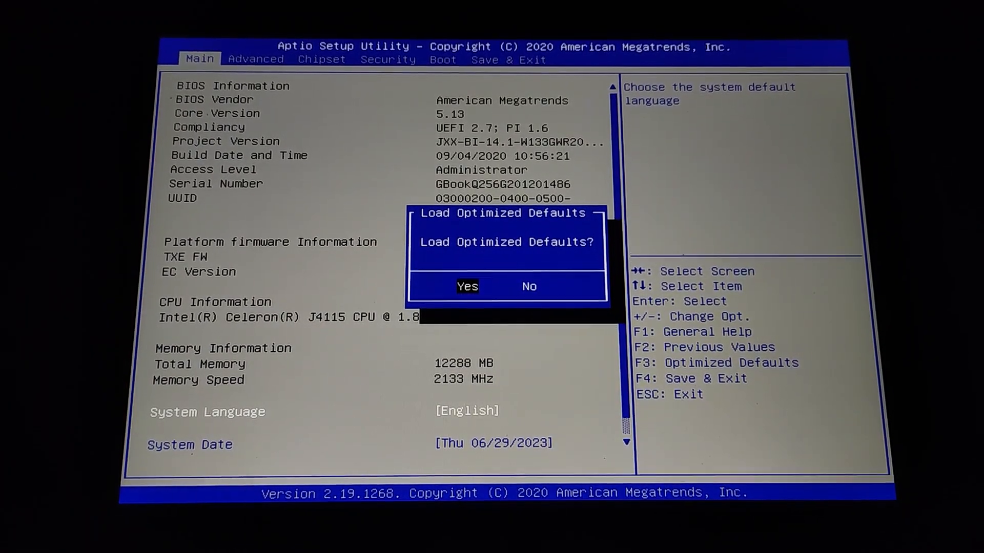
click(467, 286)
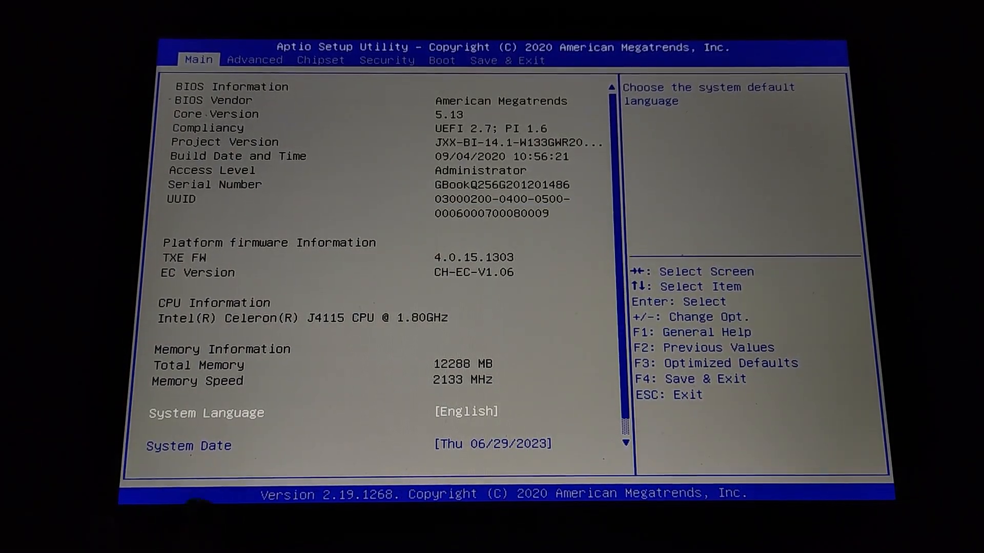
key(f4)
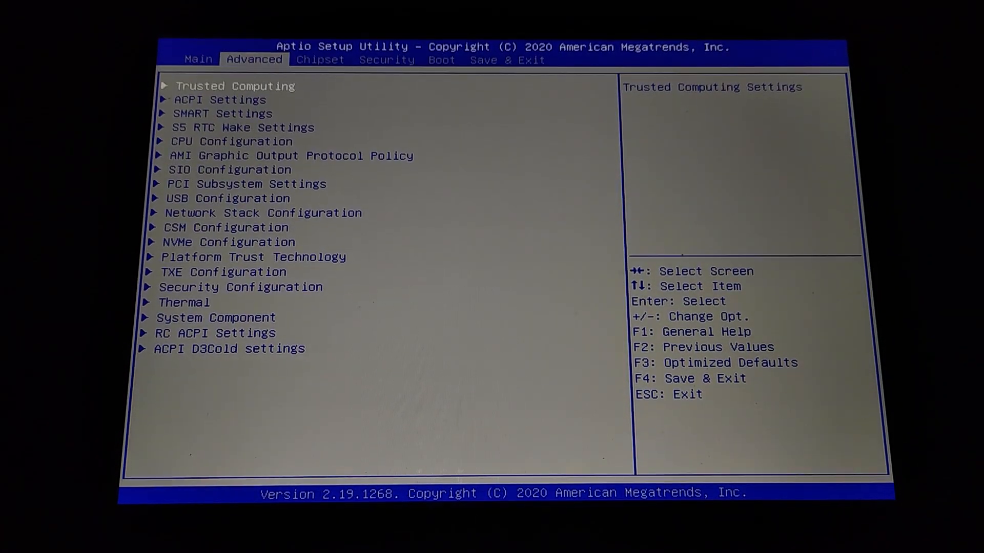
key(Down)
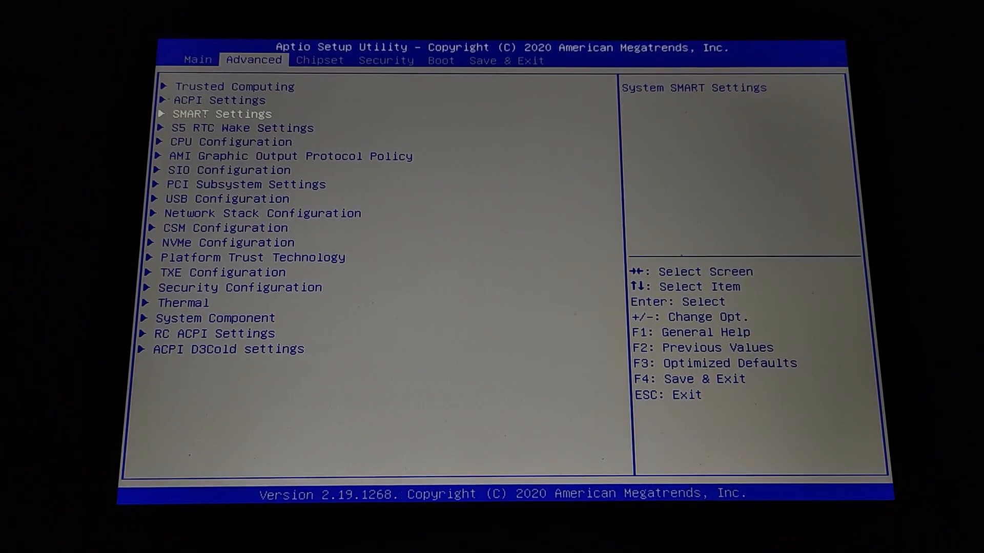
key(up)
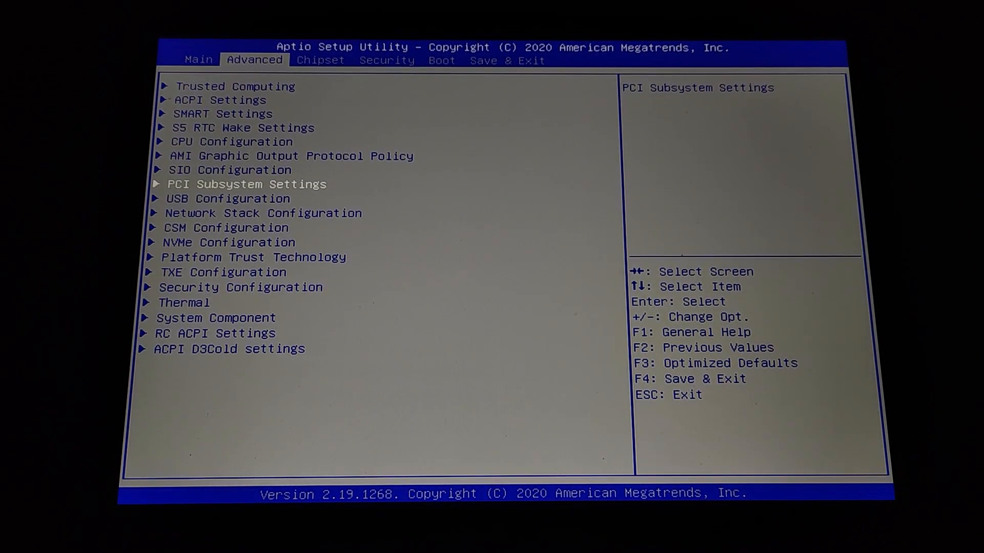
key(Down)
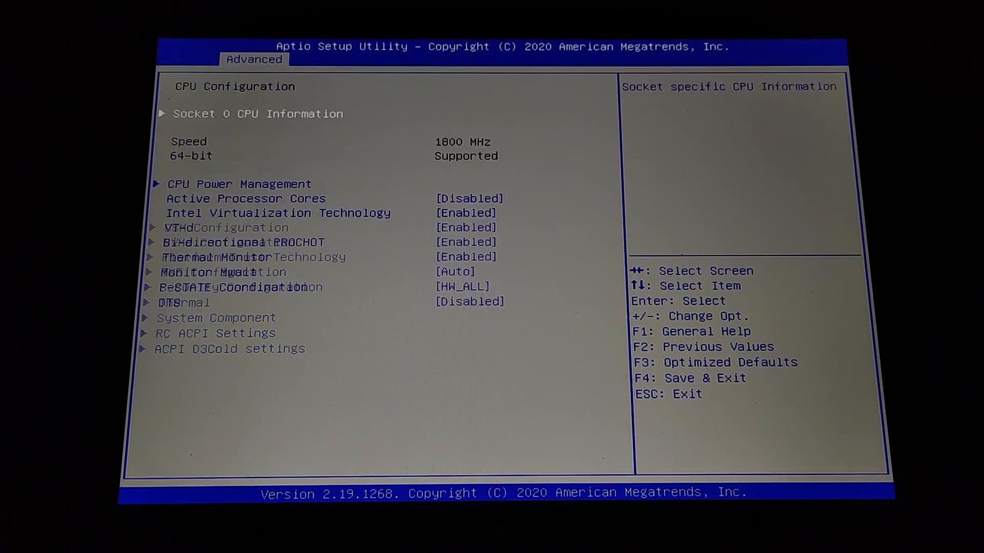
key(Down)
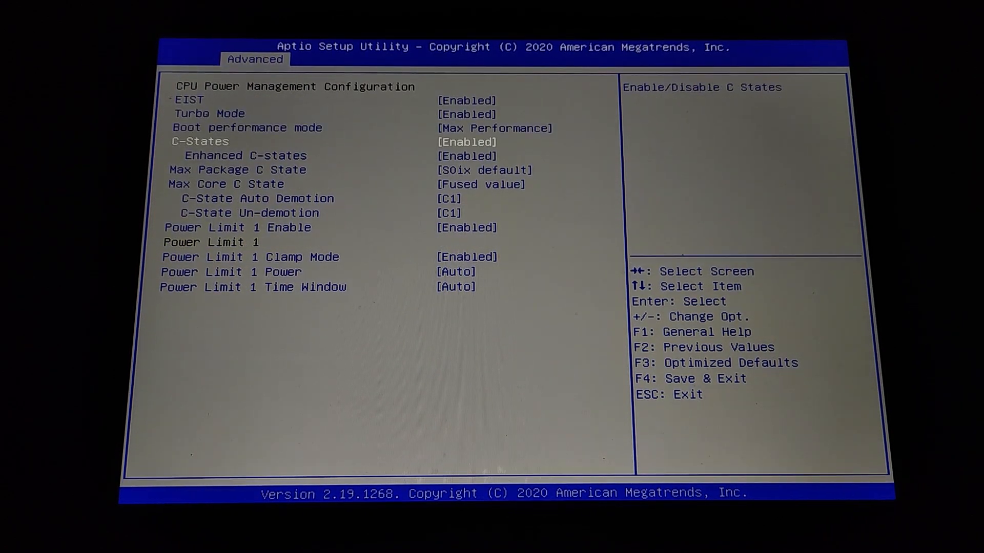
key(up)
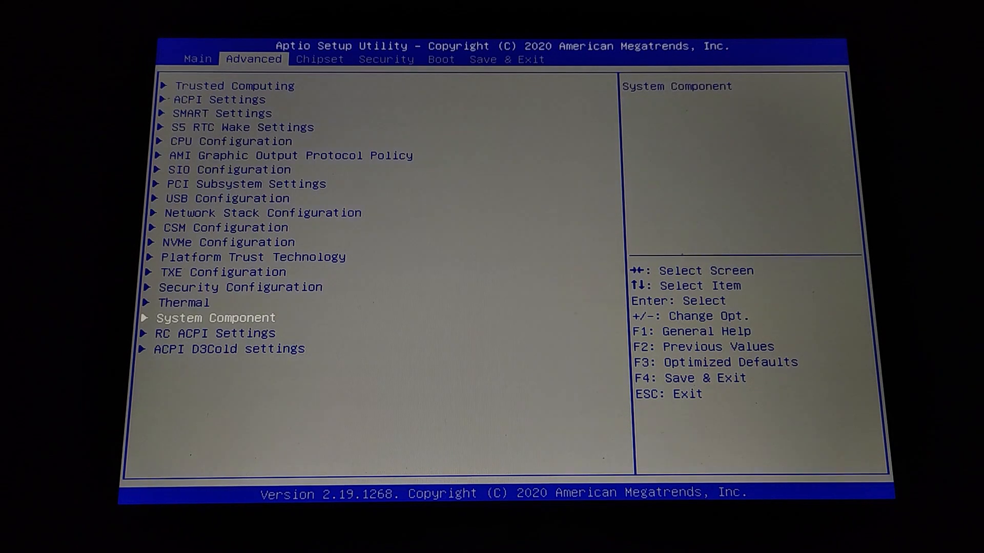
key(Up)
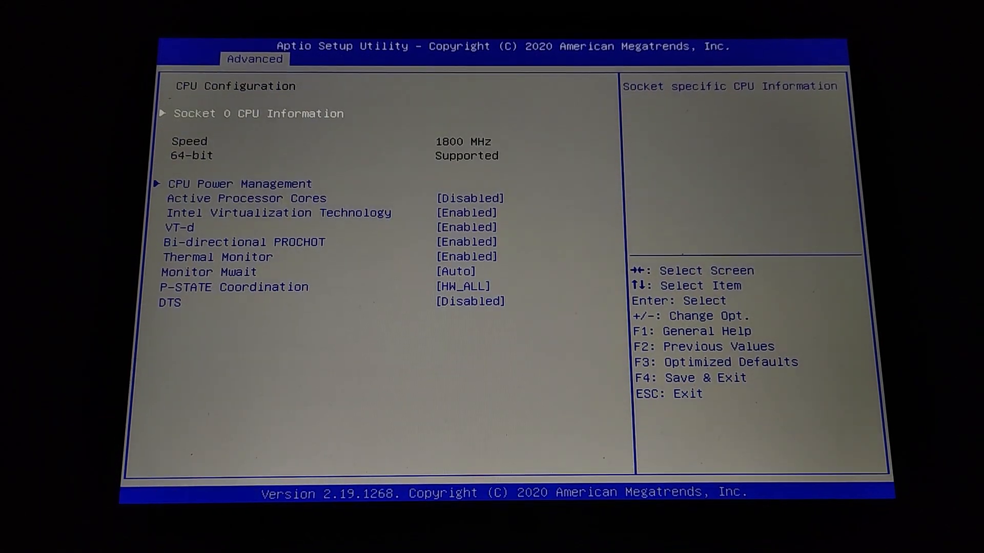
key(Escape)
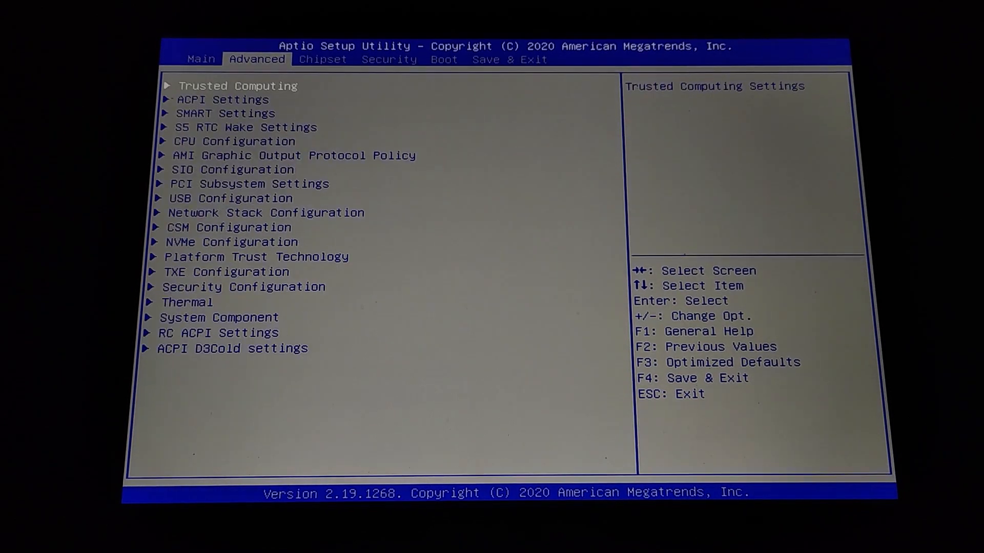
key(escape)
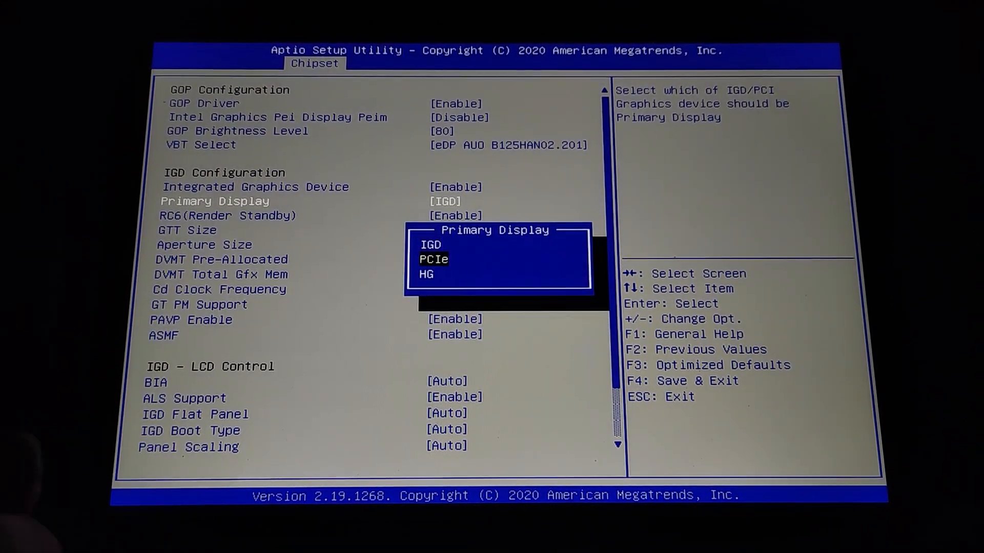
key(Down)
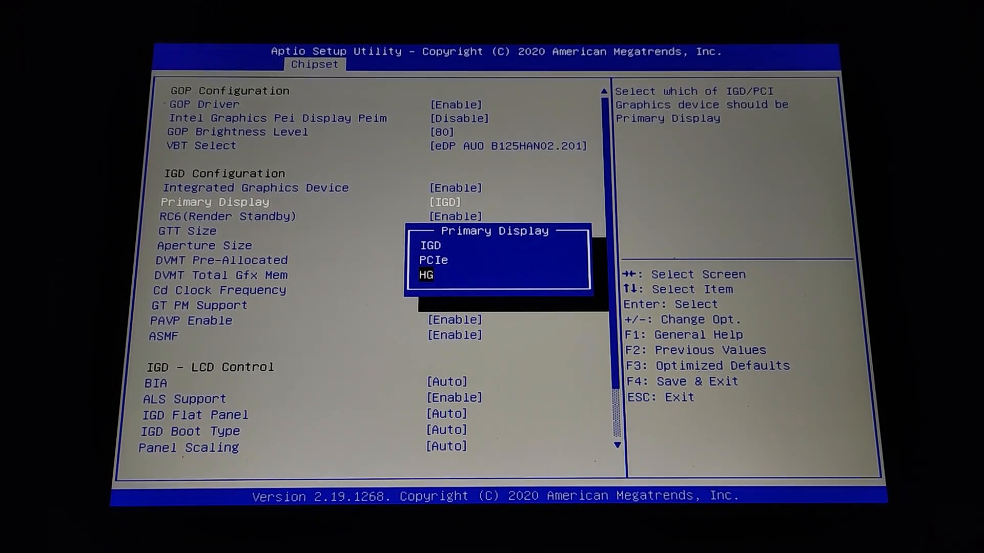
key(Up)
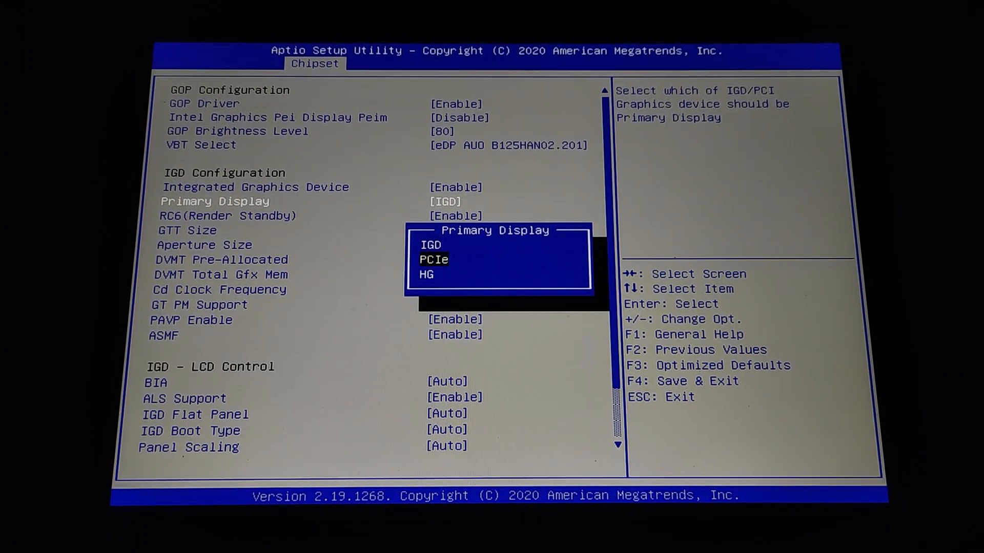
key(Down)
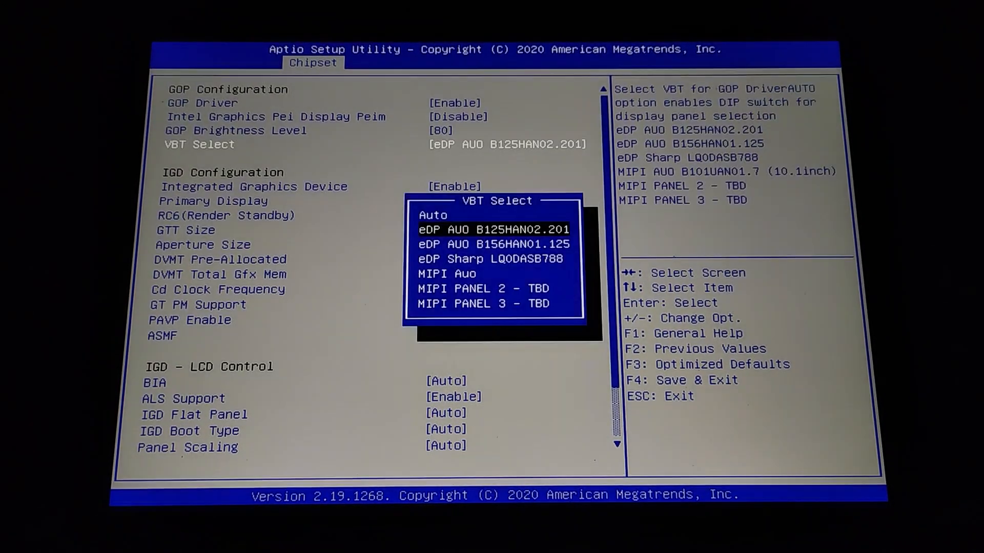
key(Up)
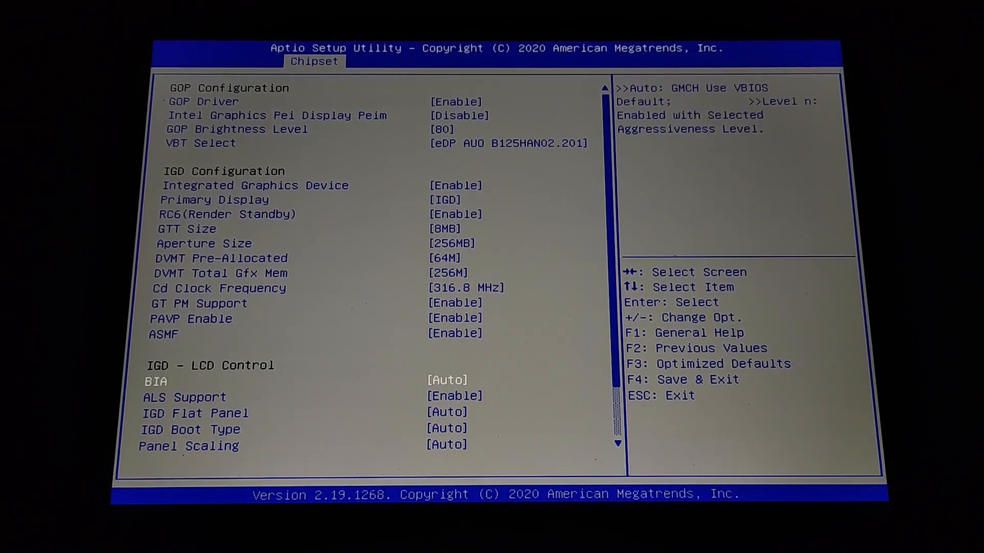
scroll(down, 3)
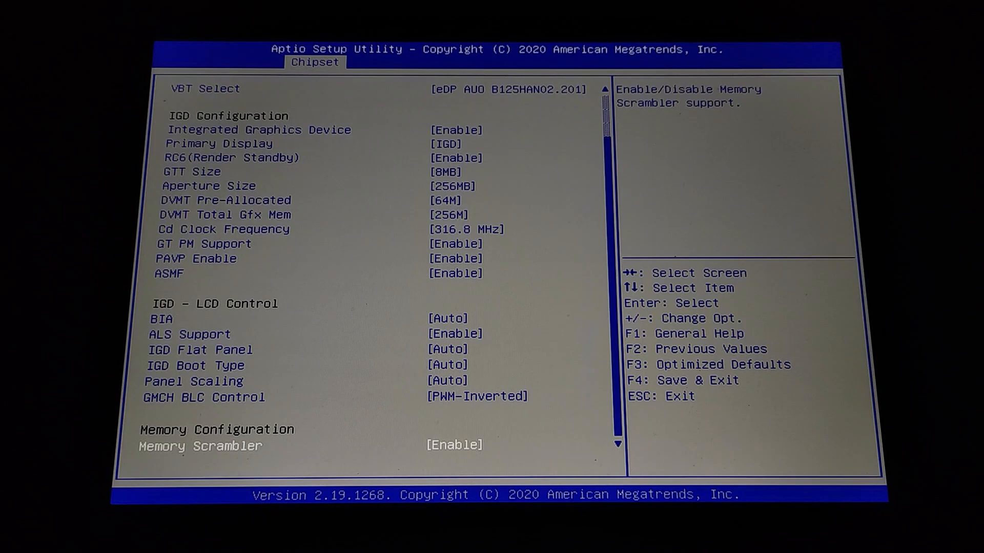
scroll(down, 3)
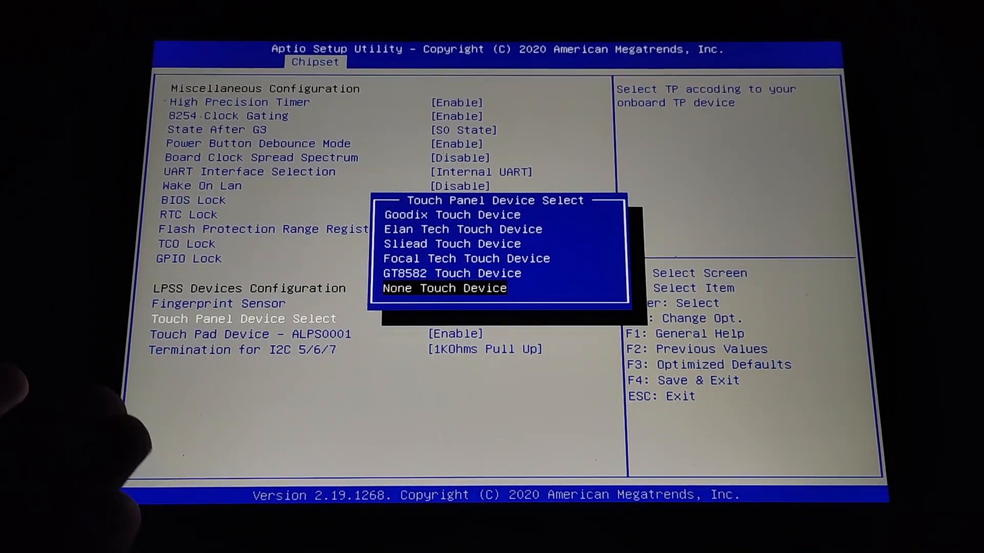
- Browse the Touch Panel Device Select options, including the GT8582 touch device
key(up)
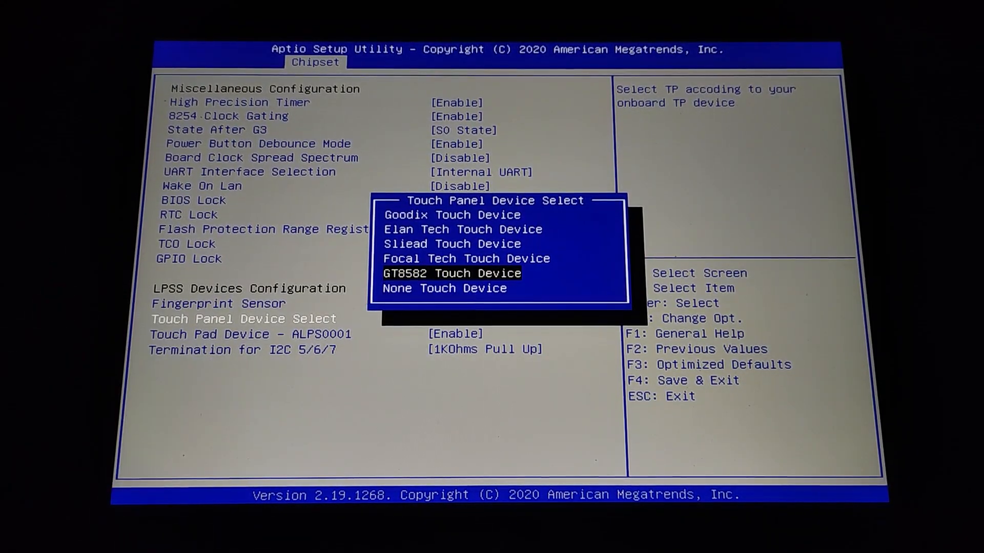
key(up)
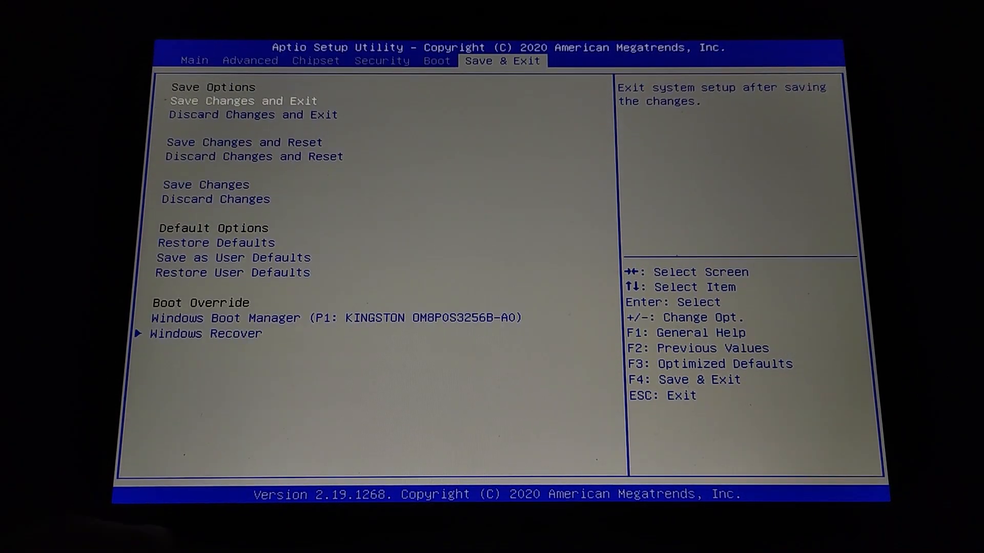
- Review Discard Changes, Save as User Defaults and Restore Defaults on the Save & Exit page
key(down)
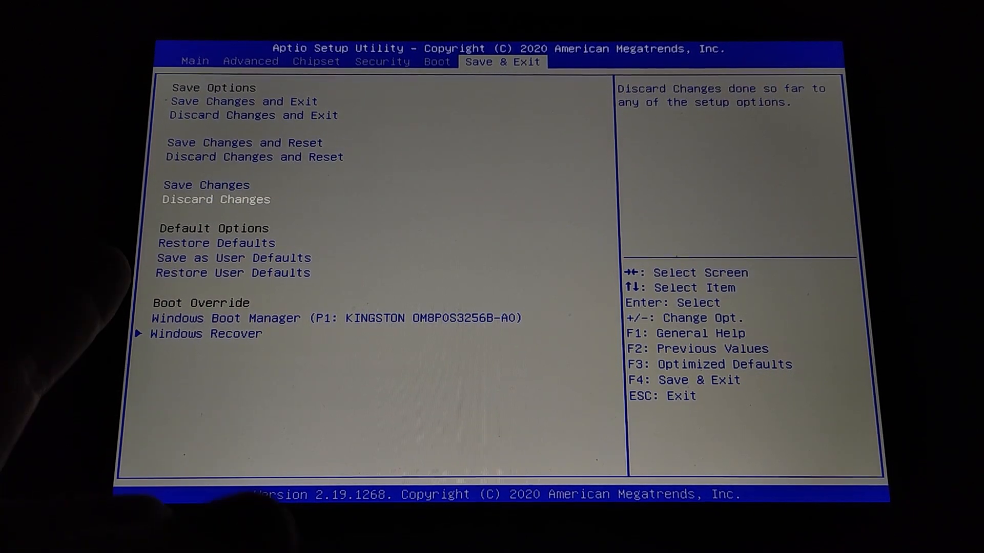
key(Down)
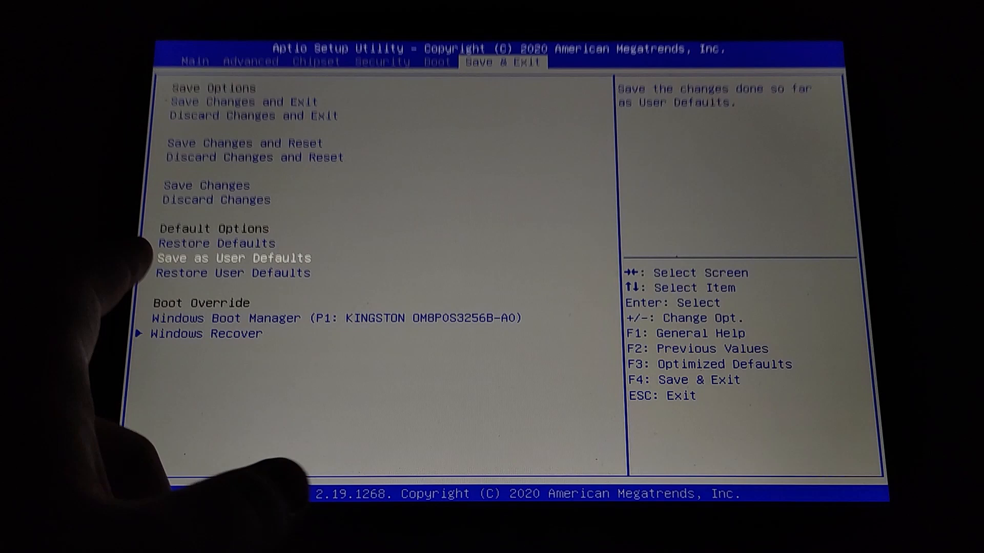
key(Down)
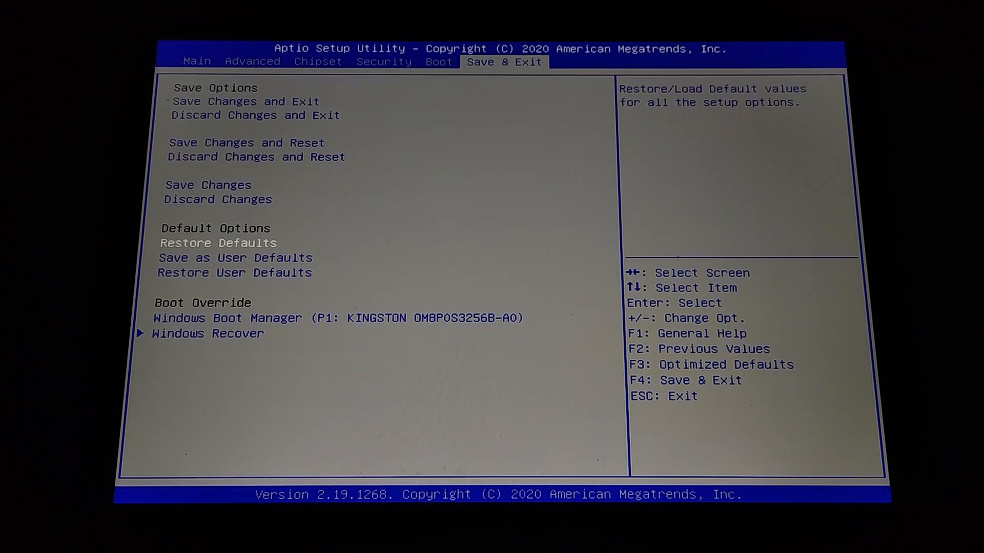
mouse_move(690, 407)
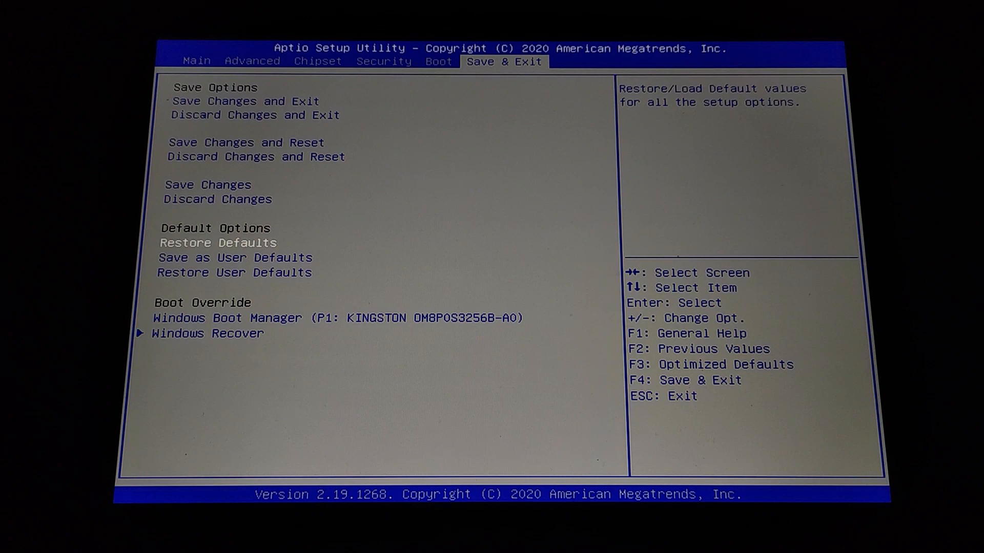
key(Down)
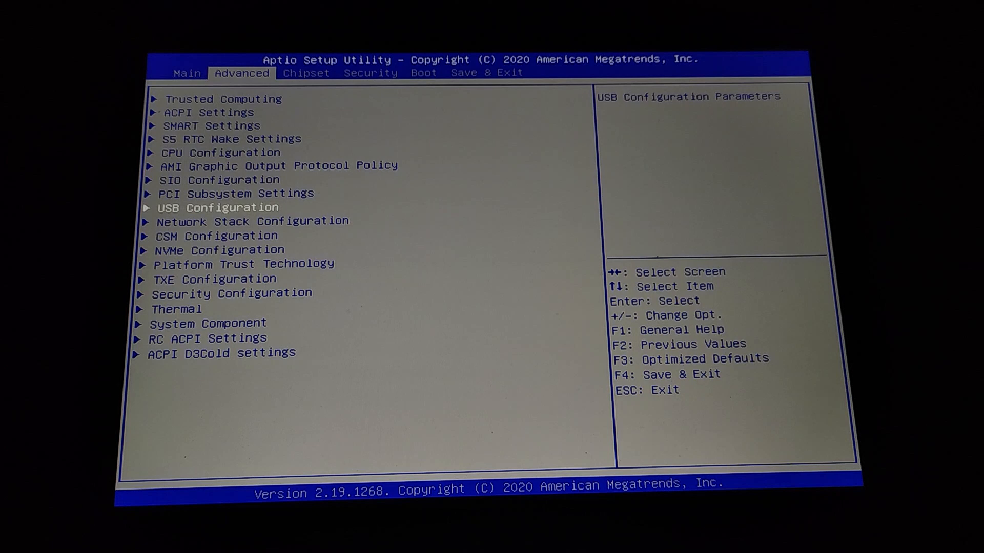
- Go back to the Save & Exit page and highlight Restore User Defaults
click(488, 72)
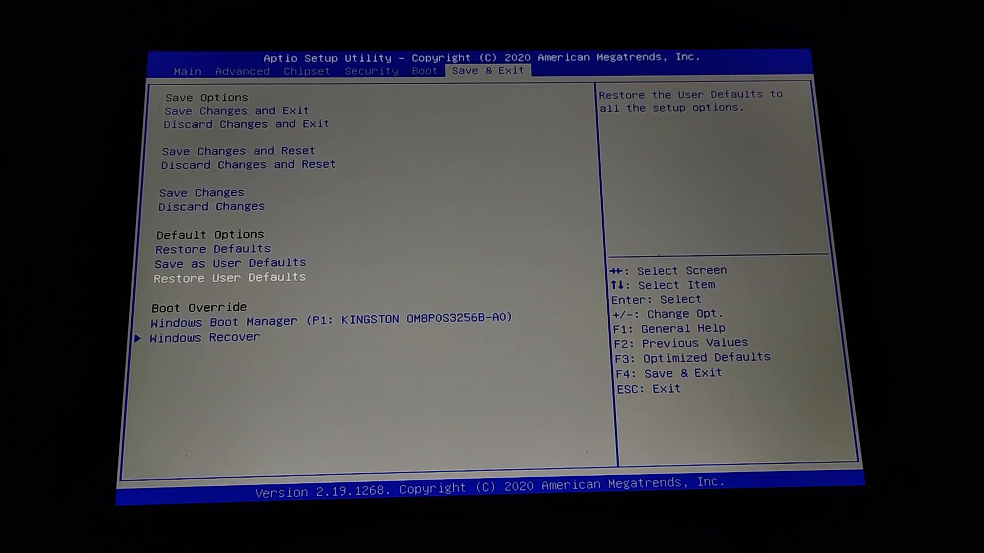
- Step through the Windows, Win7 and Android OS Selection choices without changing the setting
click(242, 70)
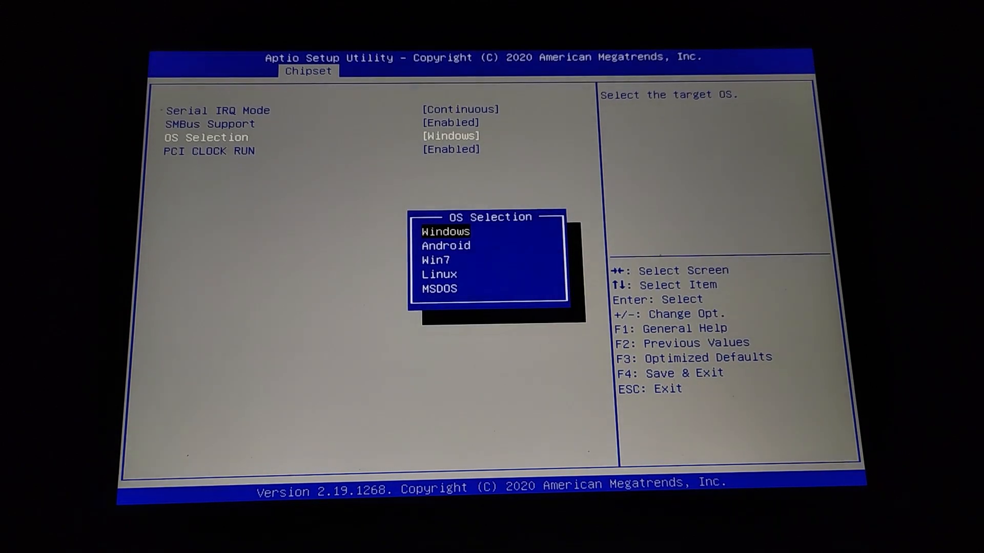
key(down)
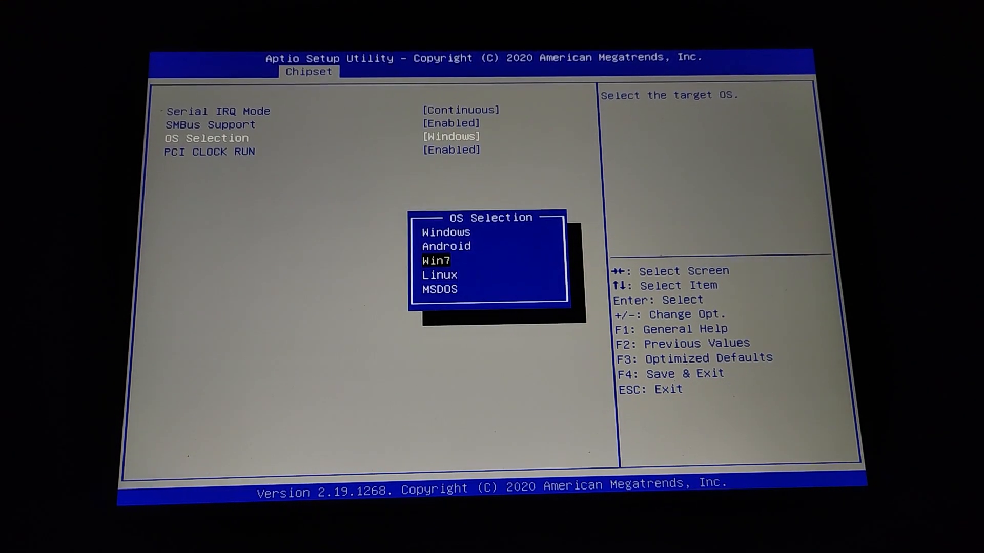
key(Up)
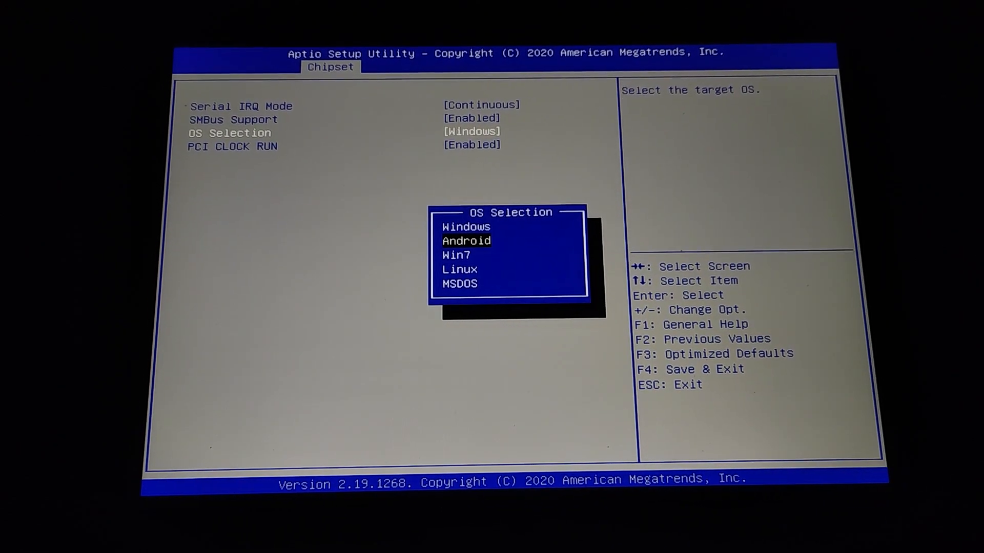
key(down)
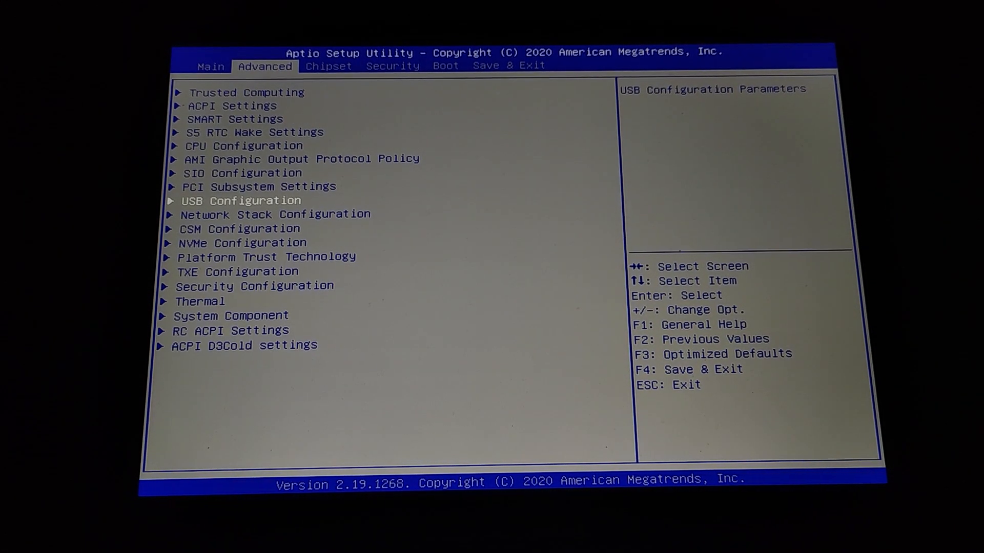
- Browse NVMe, CSM and SIO Configuration on Advanced, then move to the Chipset categories
key(Down)
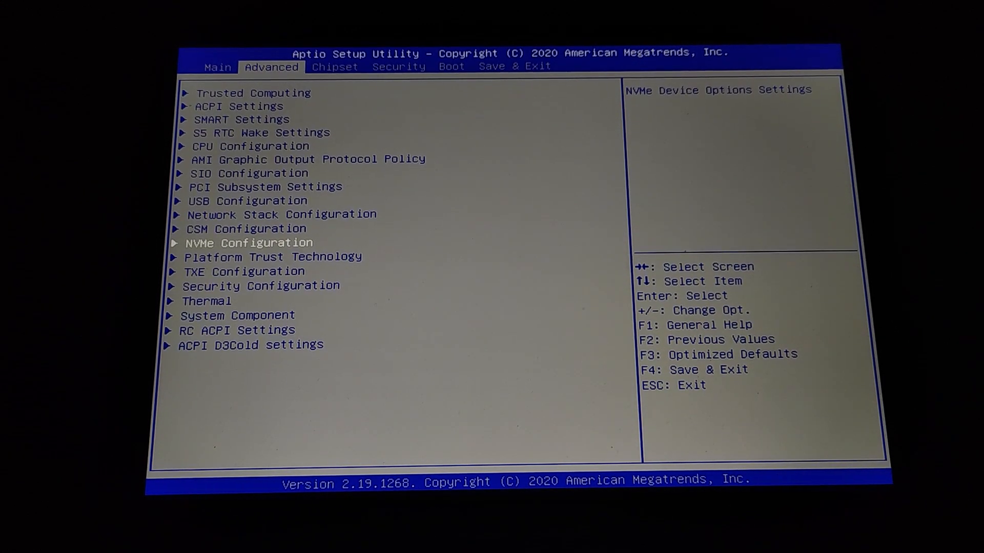
key(Up)
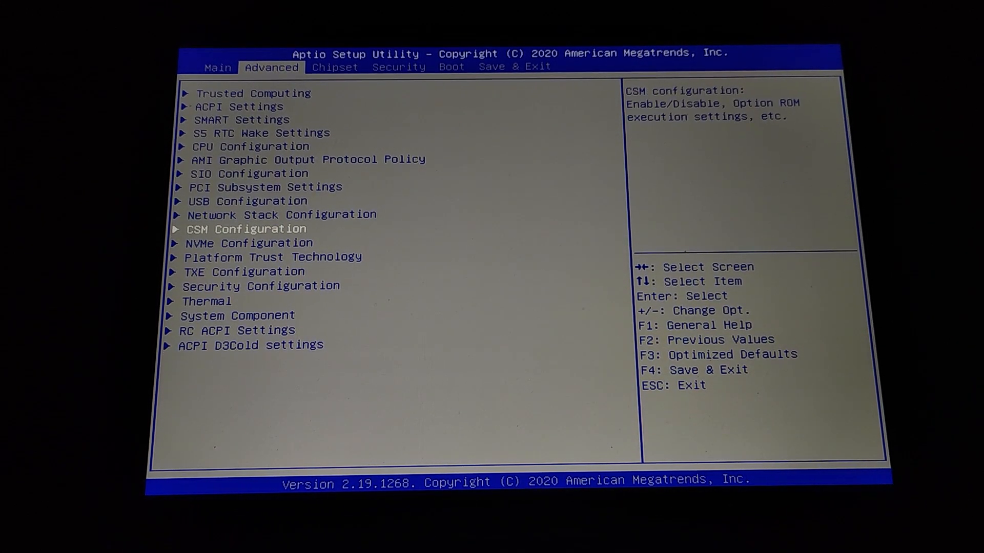
key(Up)
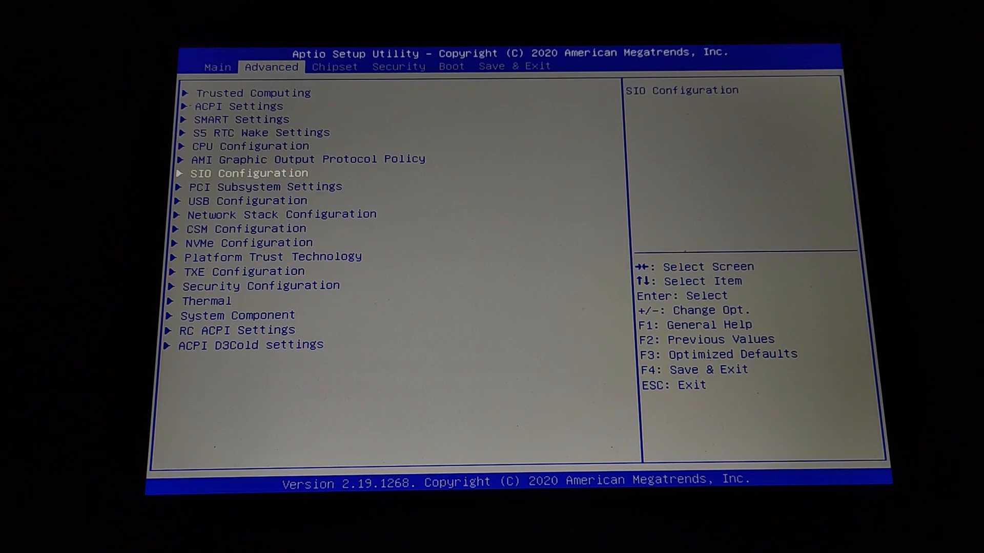
key(up)
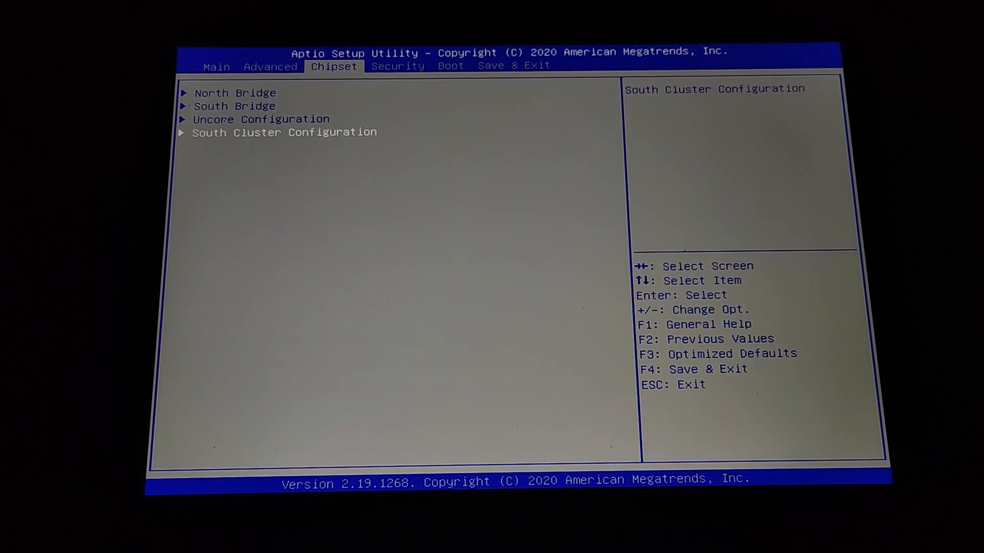
- View the North Bridge graphics configuration, then bring up South Cluster PCI Express Configuration
key(up)
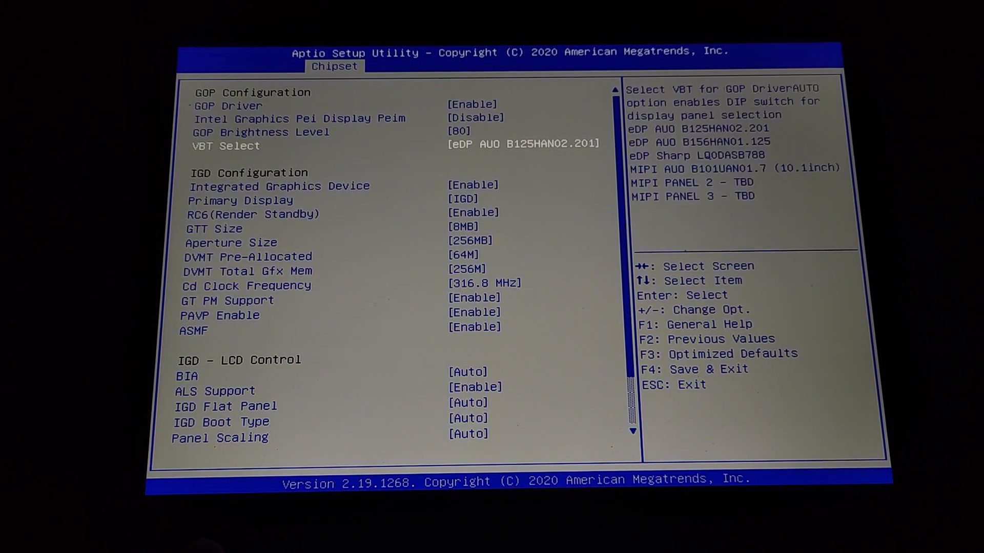
key(Down)
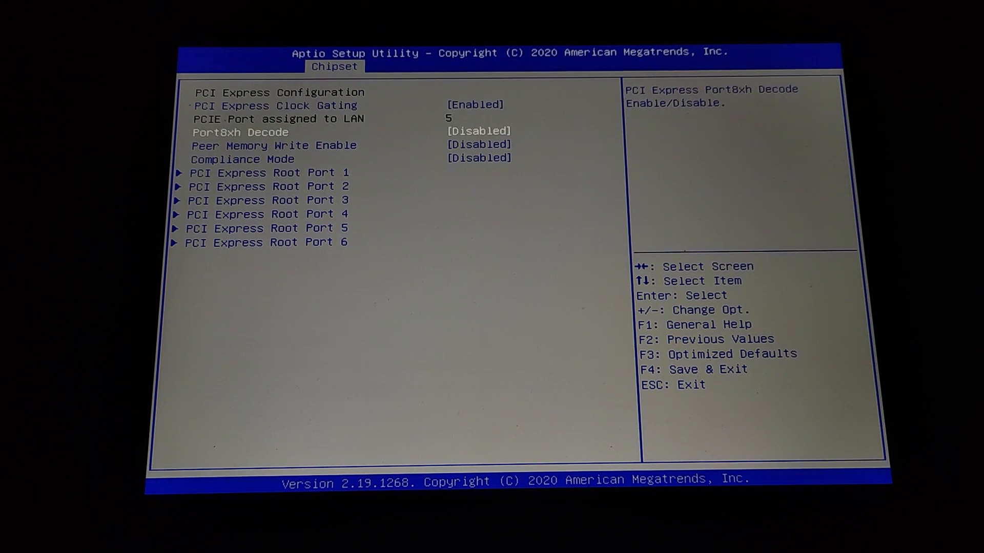
- Browse Root Port 1, HD-Audio and graphics settings, then bring up Intel UltraBook Event Support
key(down)
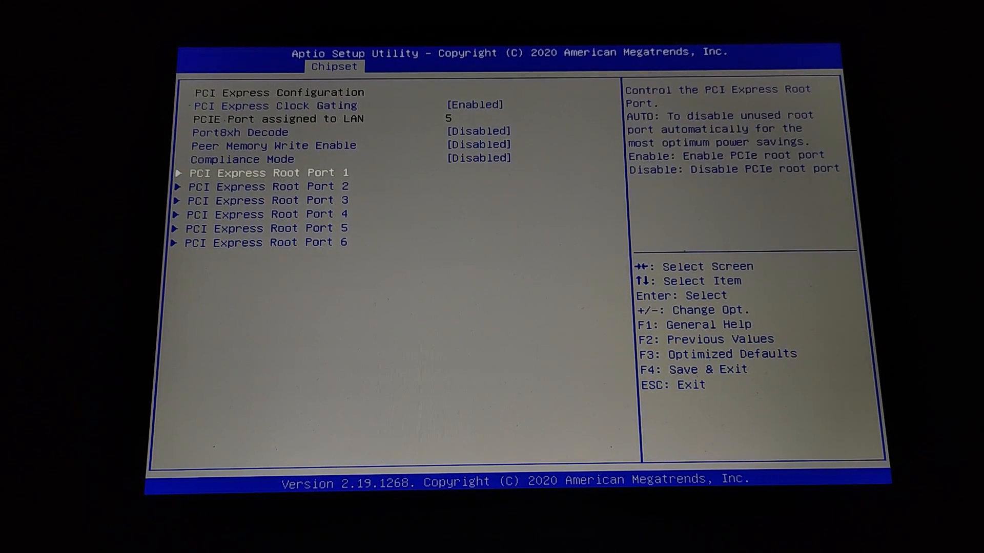
key(Down)
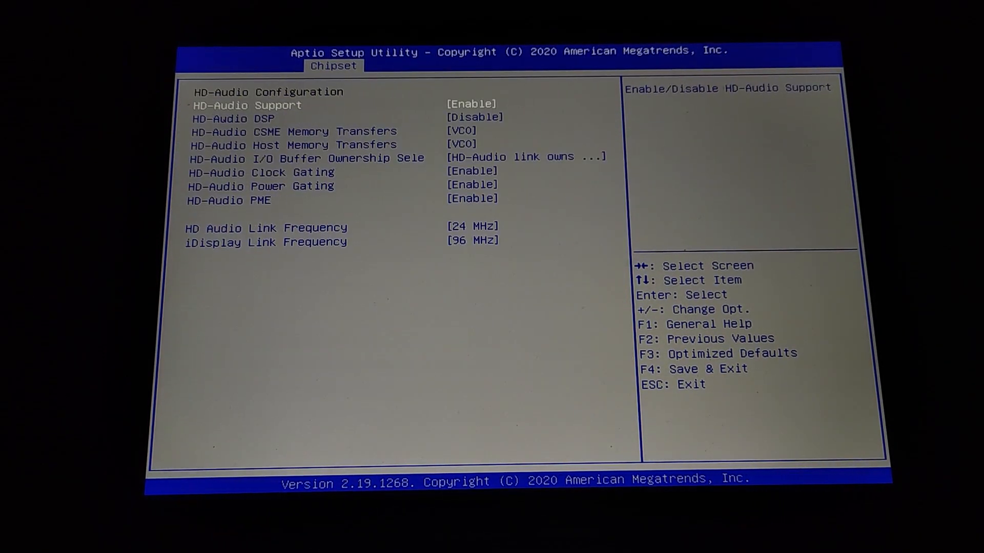
key(Escape)
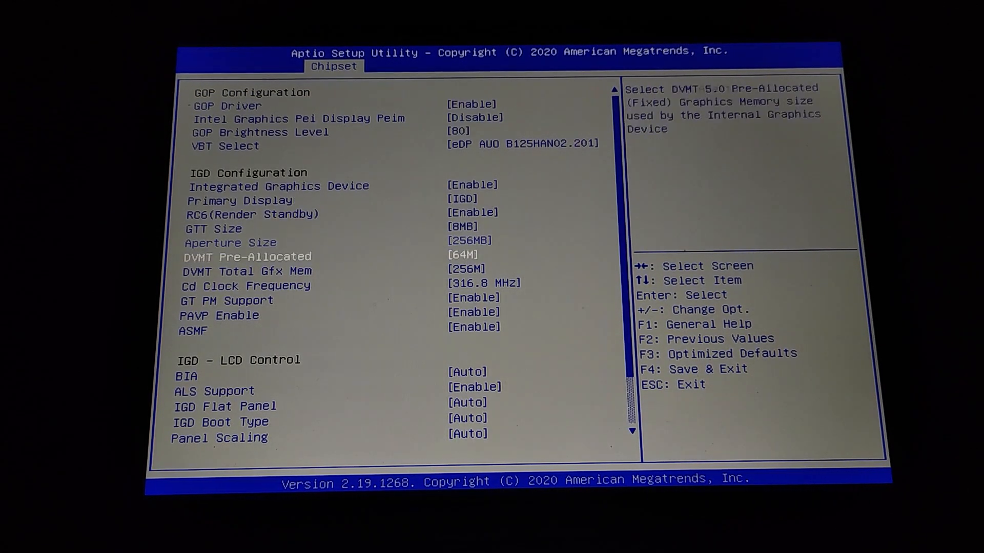
key(Up)
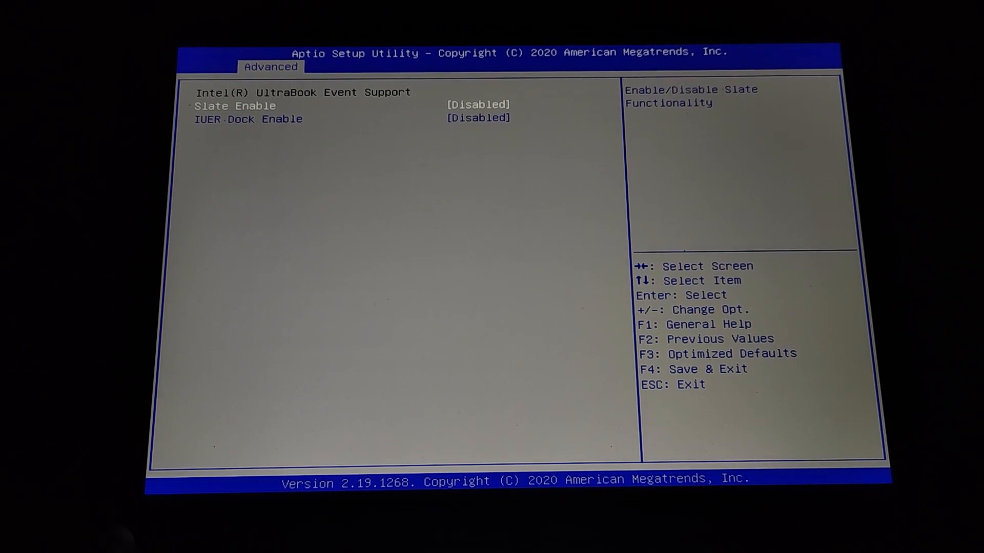
- Leave Slate and IUER Dock settings unchanged and return to the Save & Exit page
key(Down)
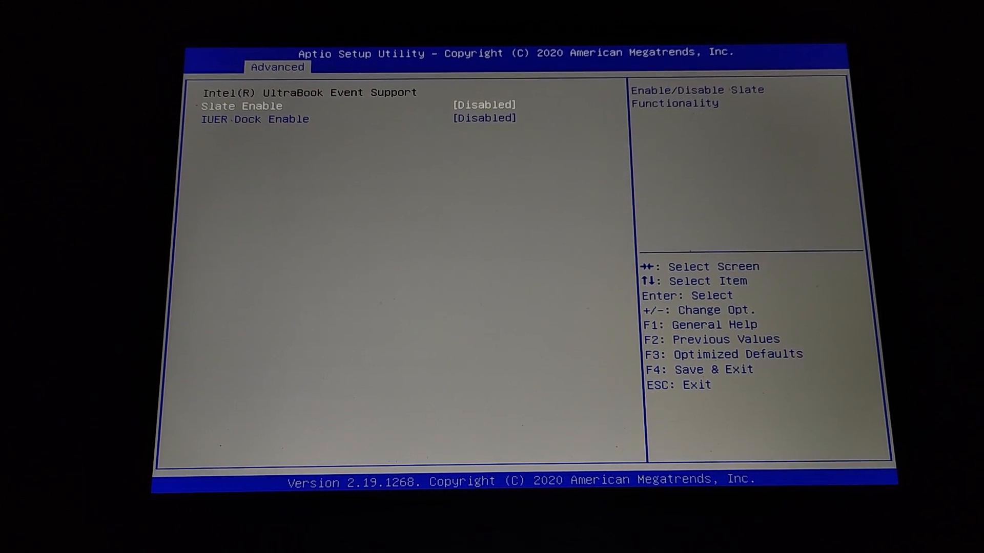
key(Down)
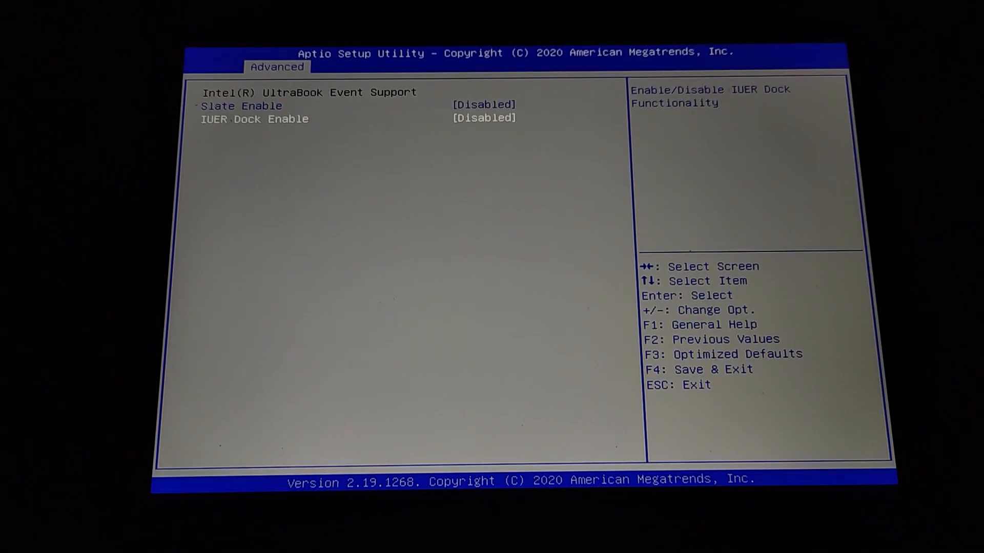
click(520, 64)
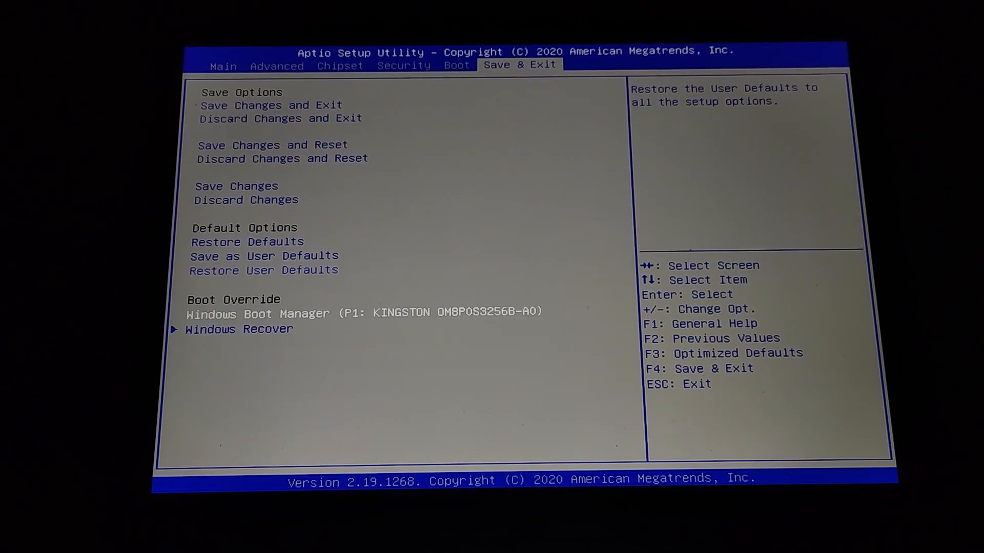